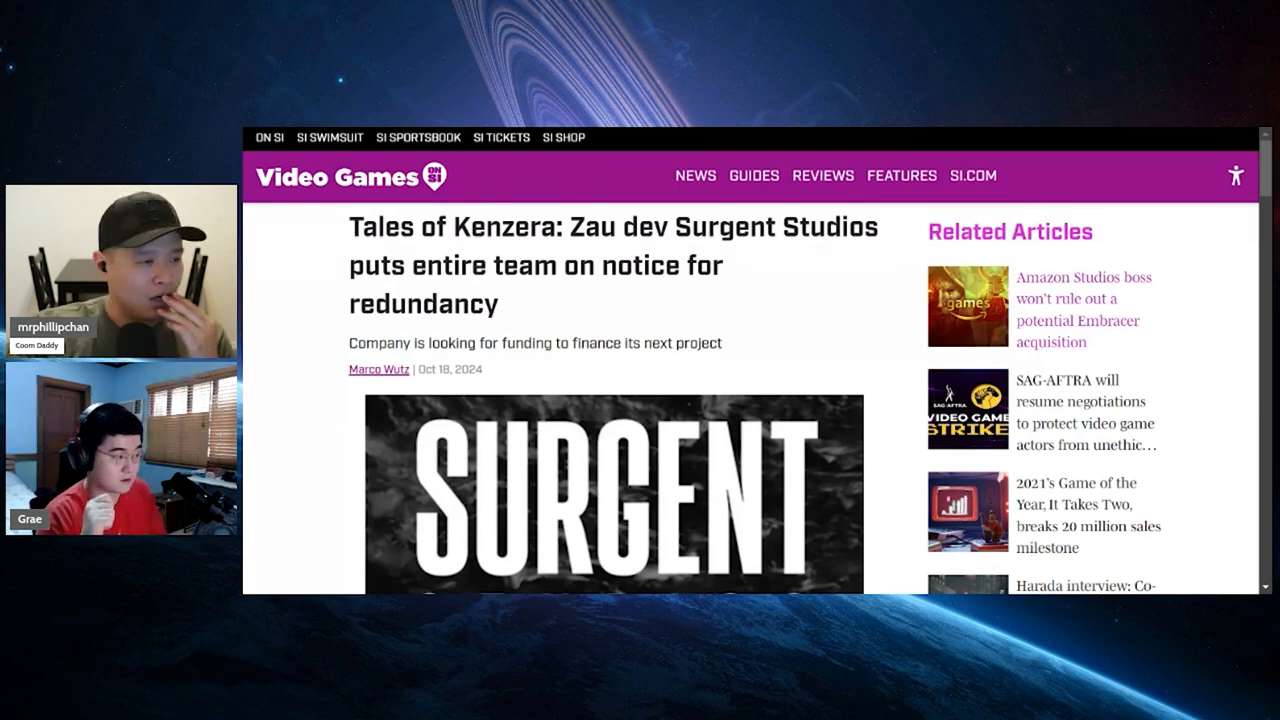
pyautogui.scroll(-3)
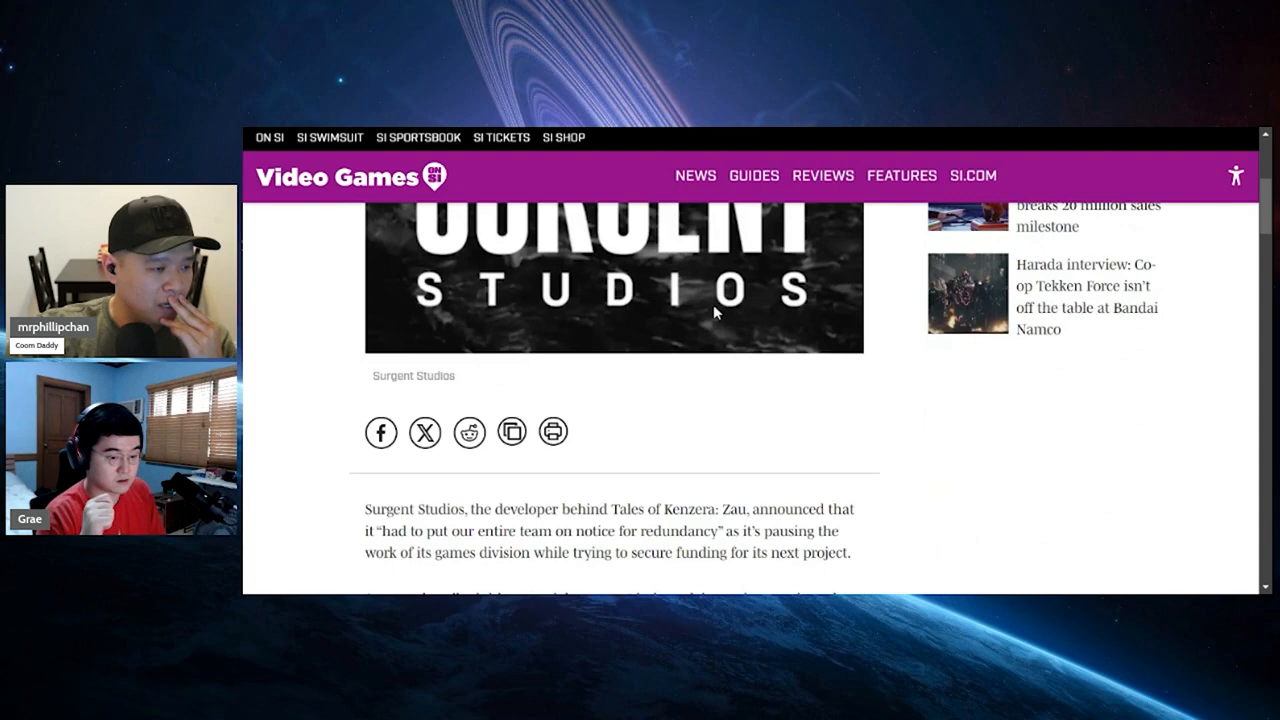
pyautogui.scroll(-3)
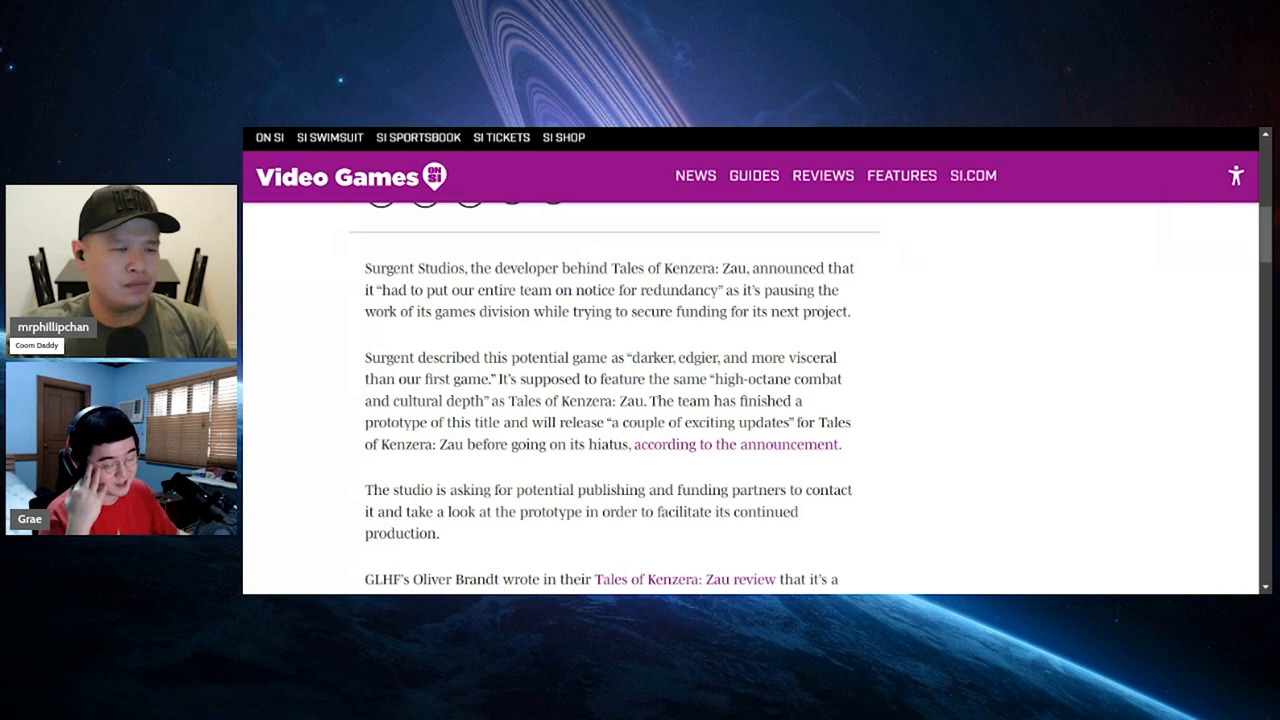
pyautogui.scroll(-3)
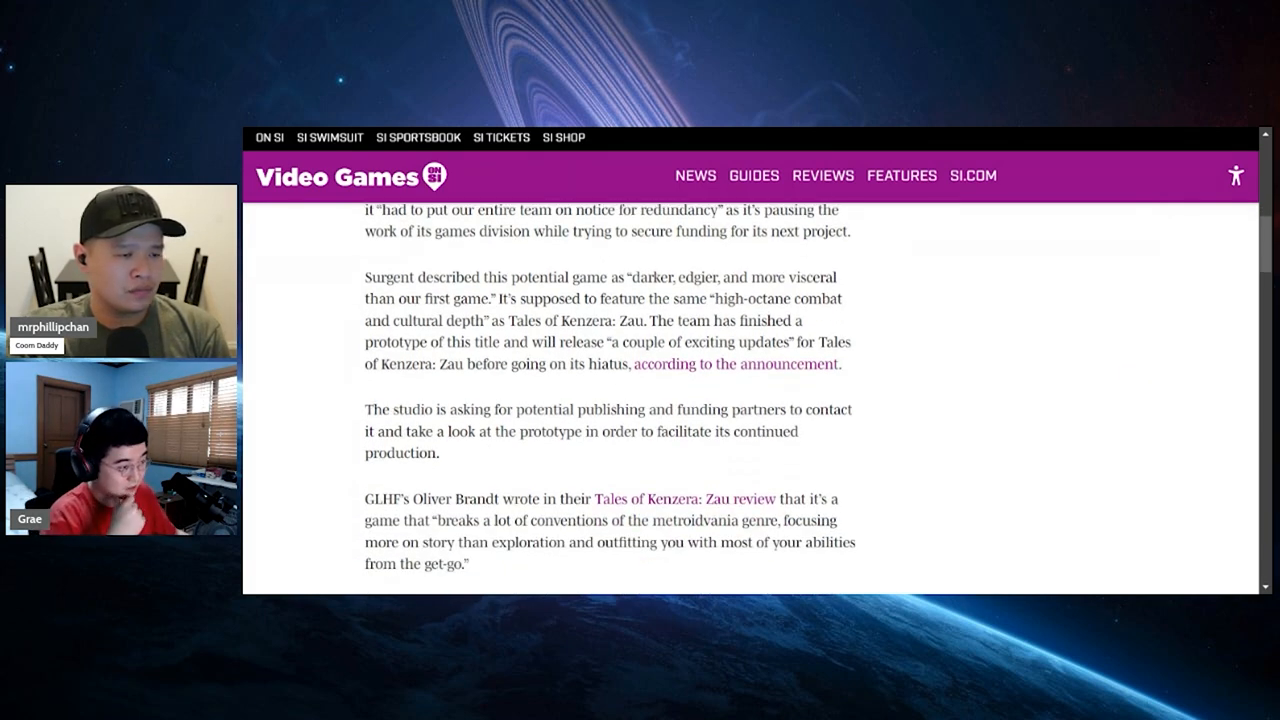
pyautogui.scroll(-3)
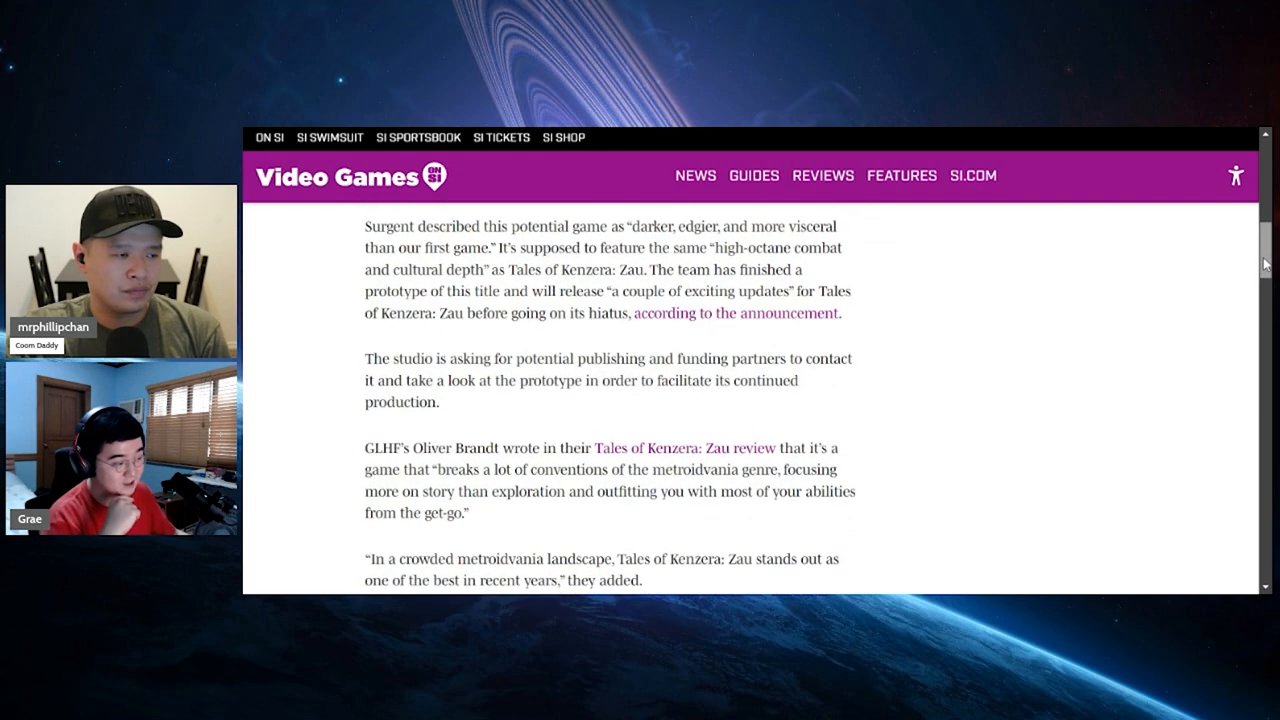
pyautogui.moveTo(1160, 321)
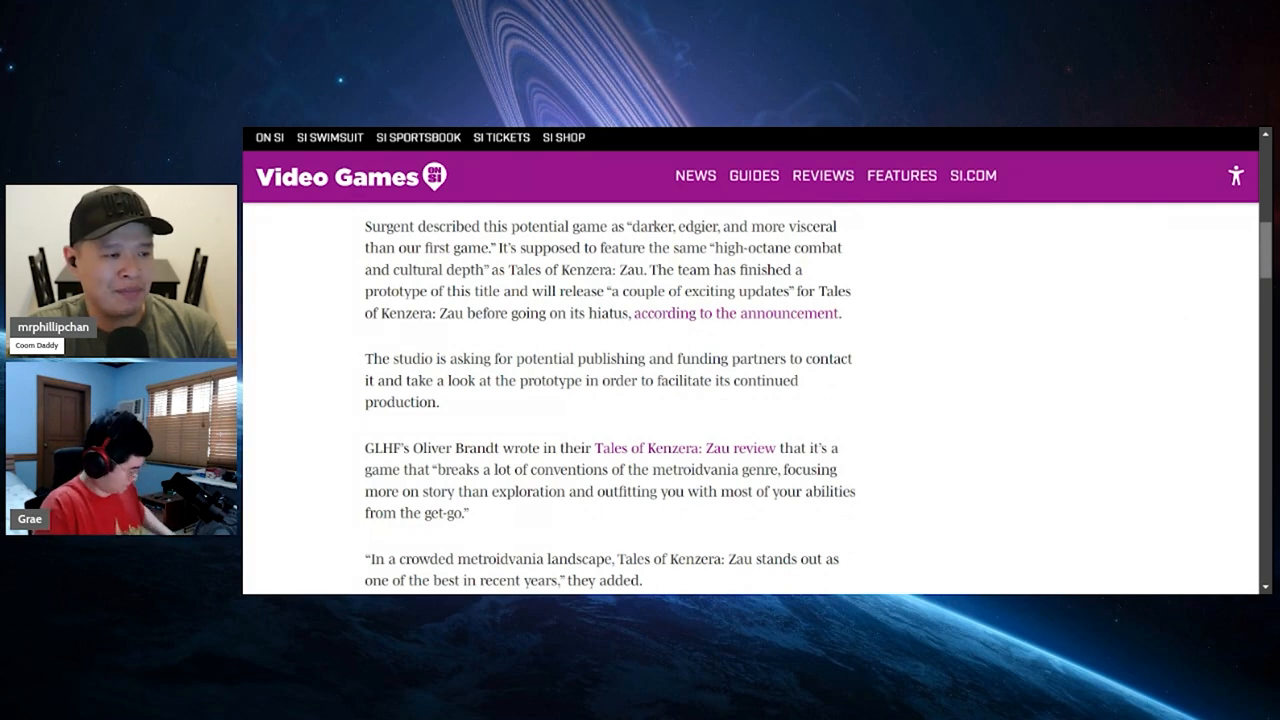
pyautogui.scroll(-3)
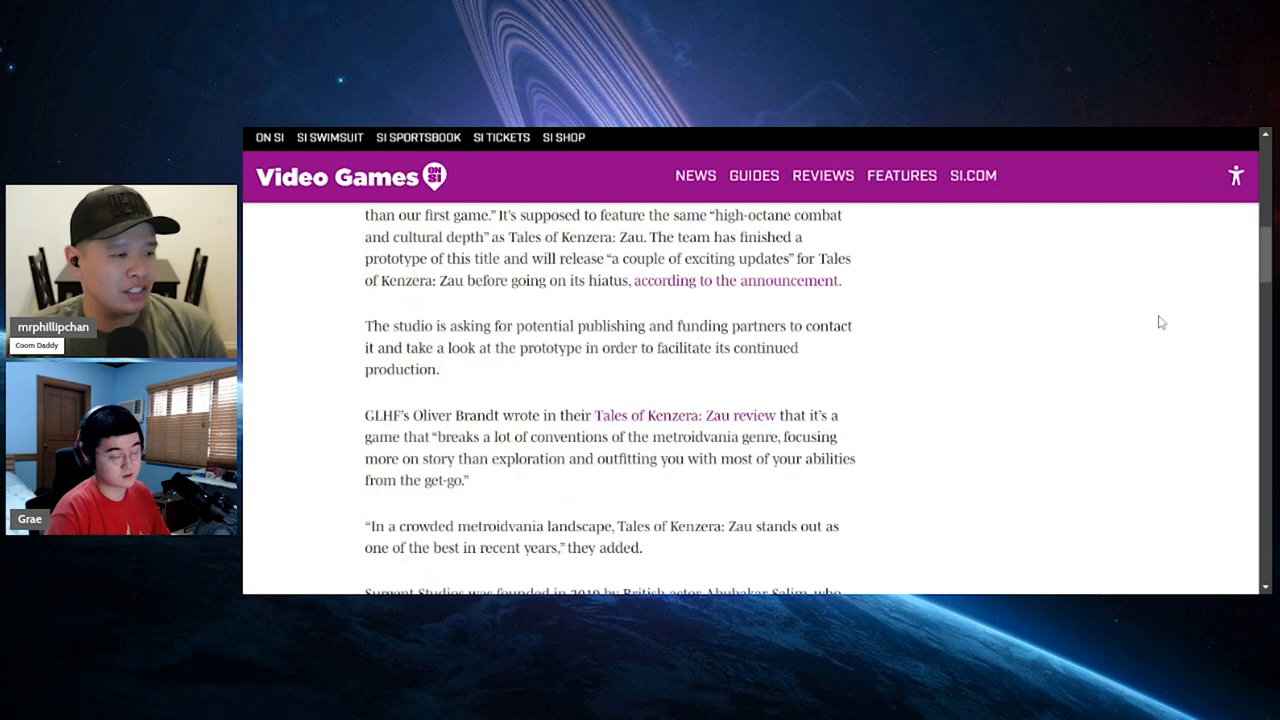
pyautogui.scroll(-3)
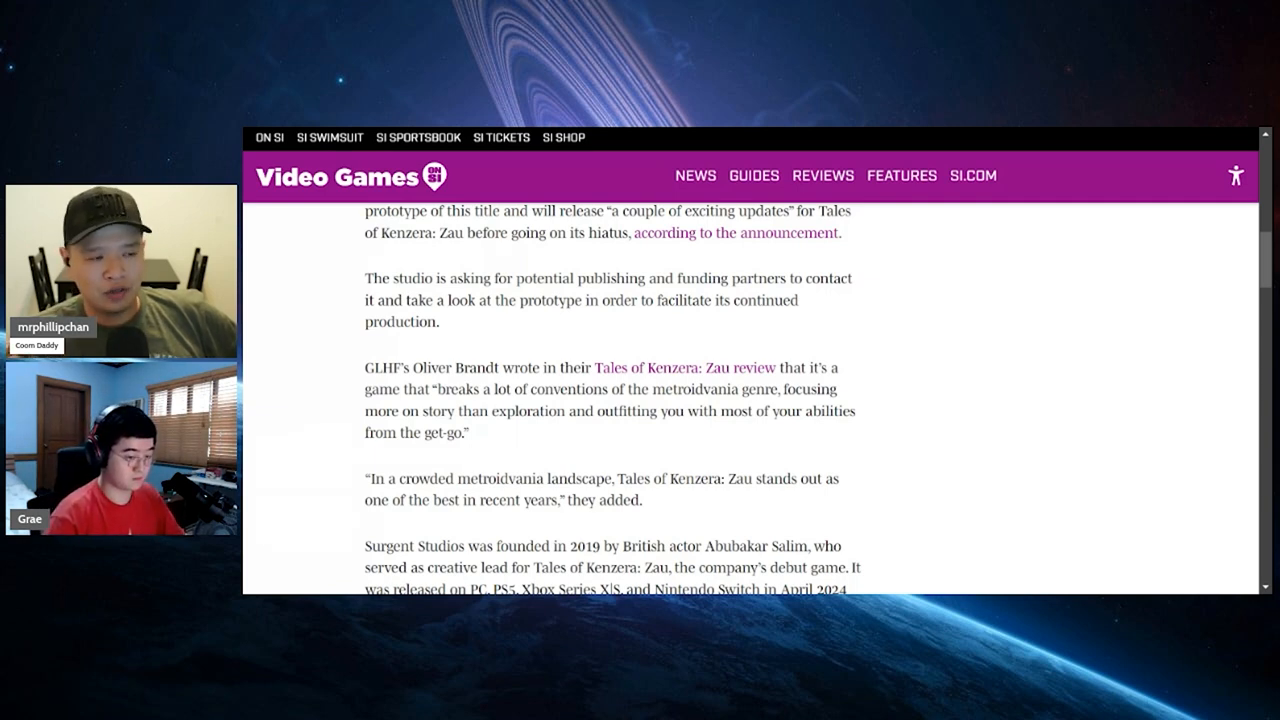
pyautogui.scroll(-3)
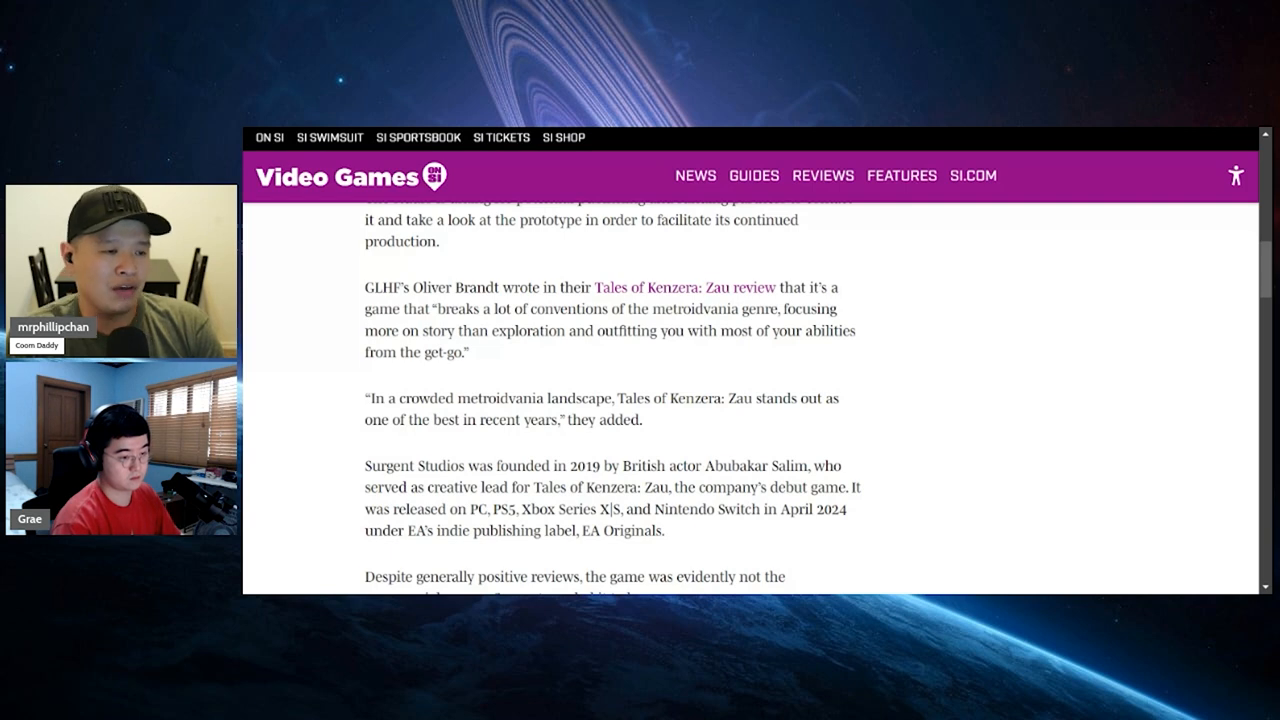
pyautogui.scroll(-3)
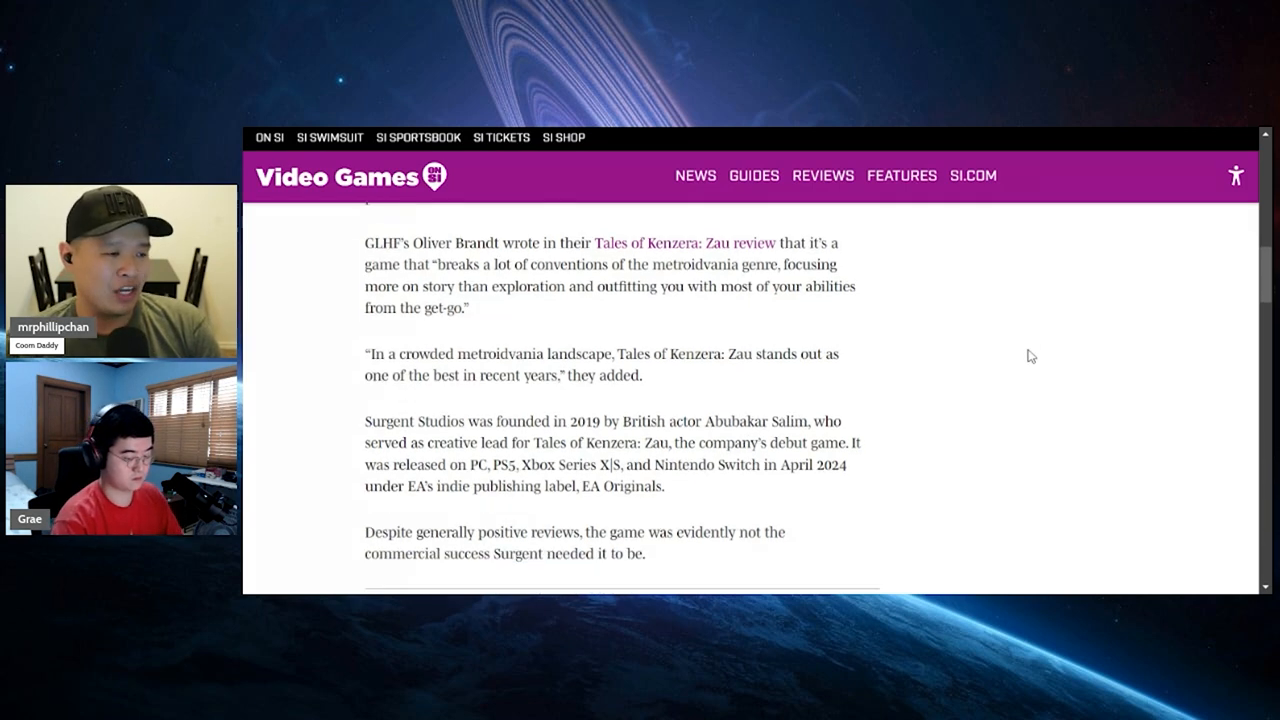
pyautogui.scroll(-3)
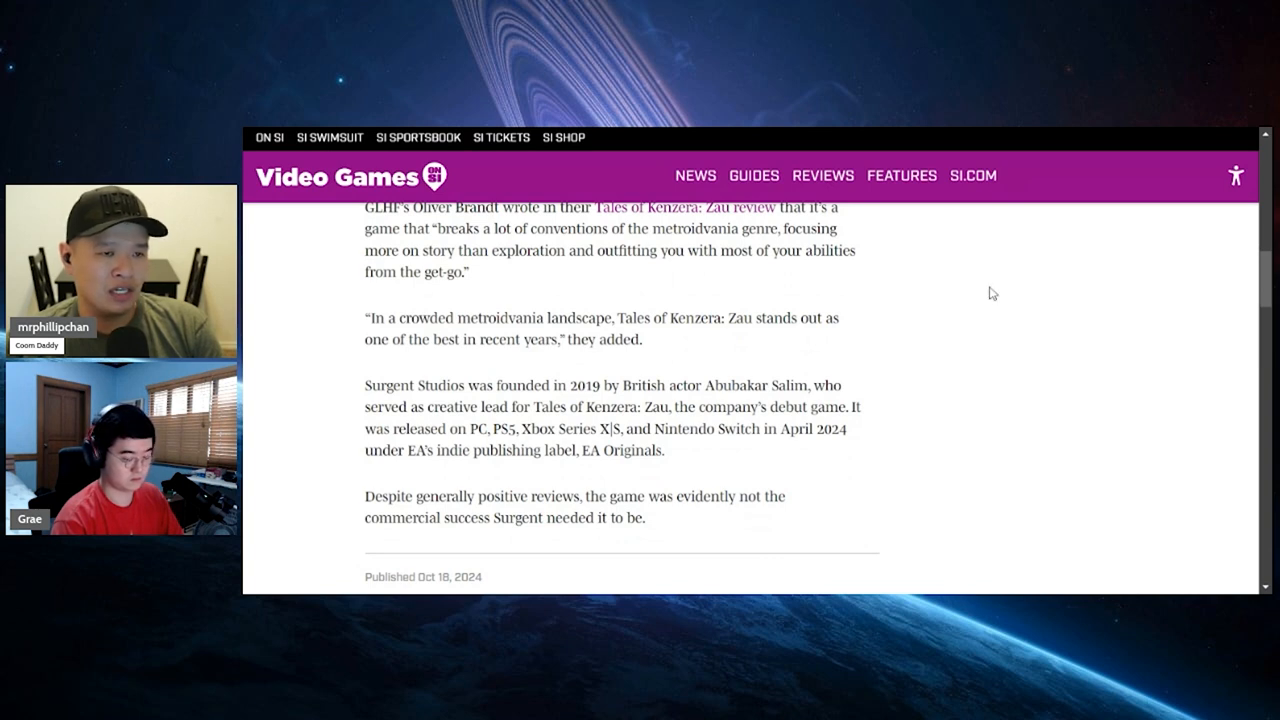
pyautogui.moveTo(1008, 131)
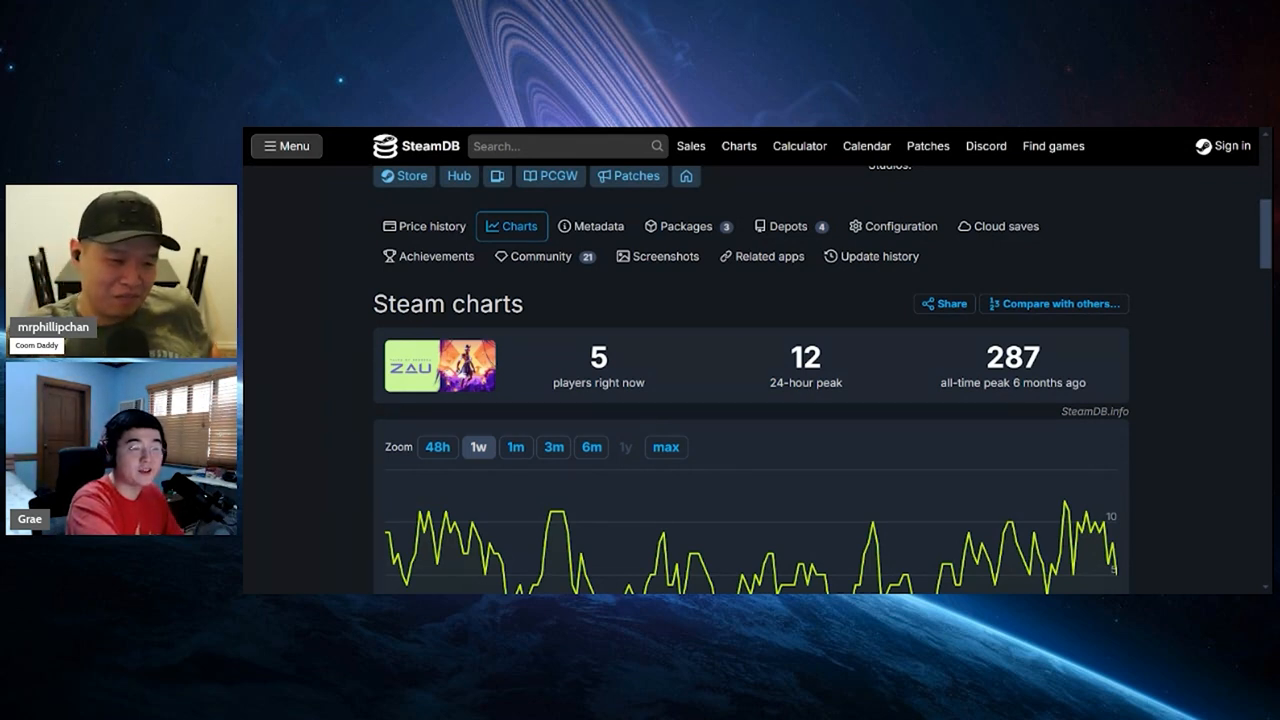
pyautogui.scroll(-3)
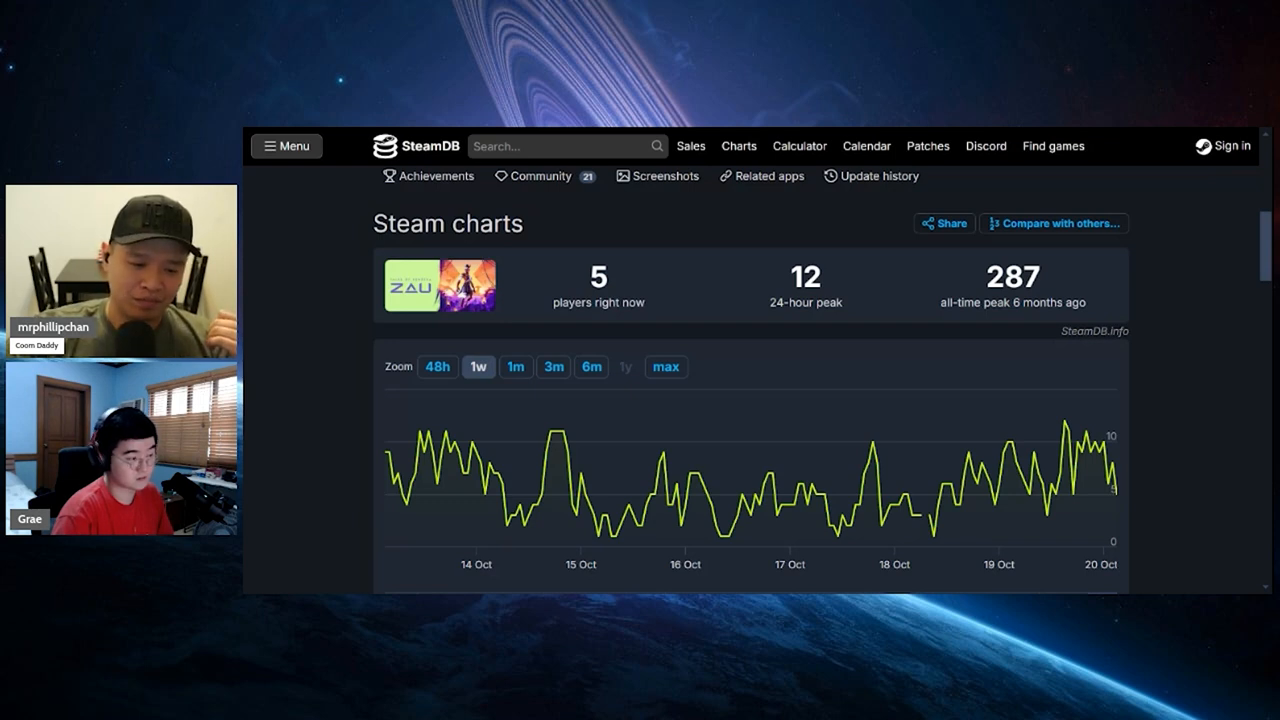
pyautogui.moveTo(1258, 303)
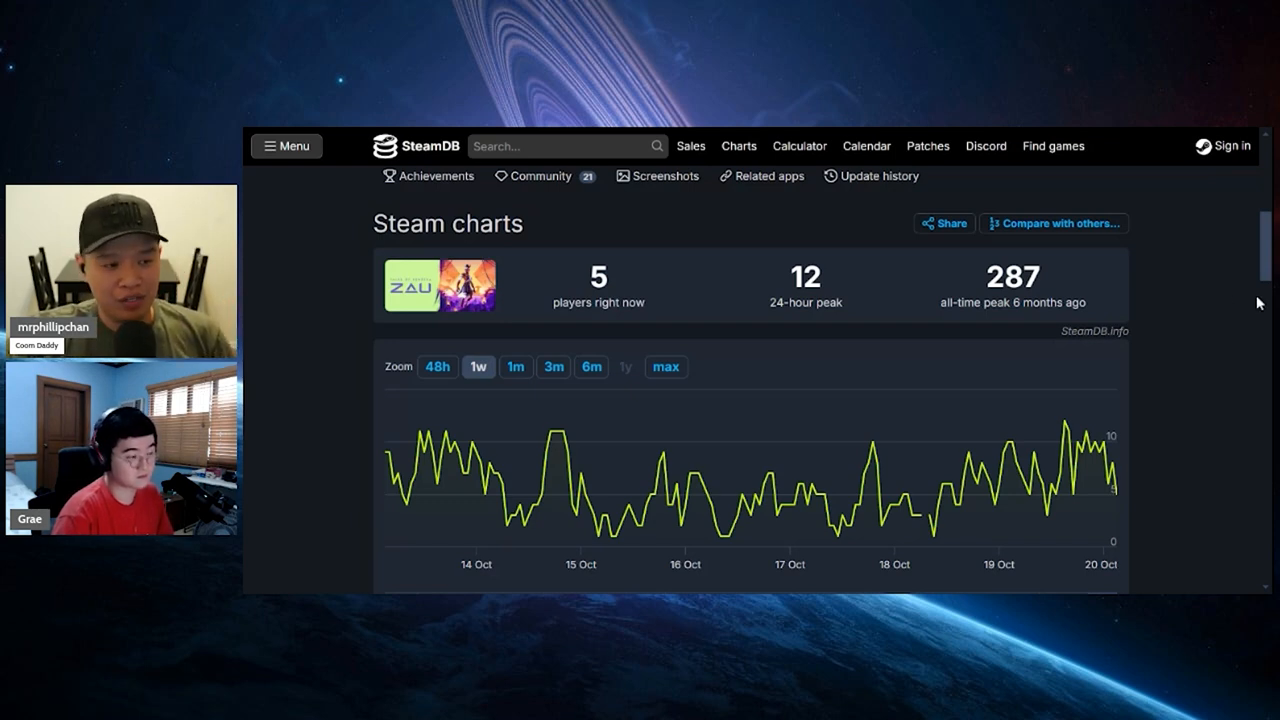